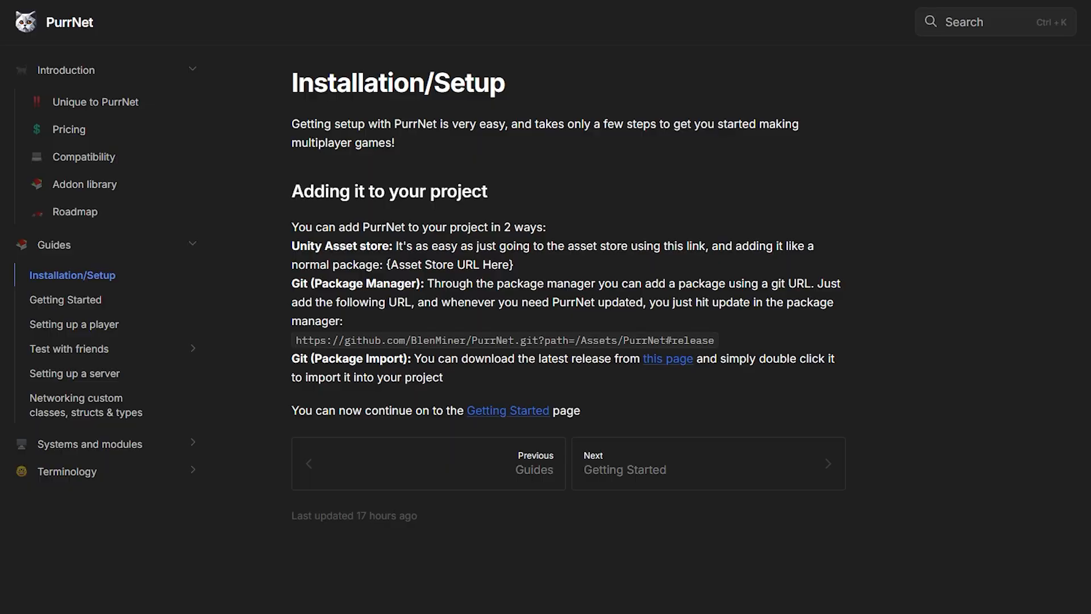
{"action": "mouse_move", "coordinate": [146, 53]}
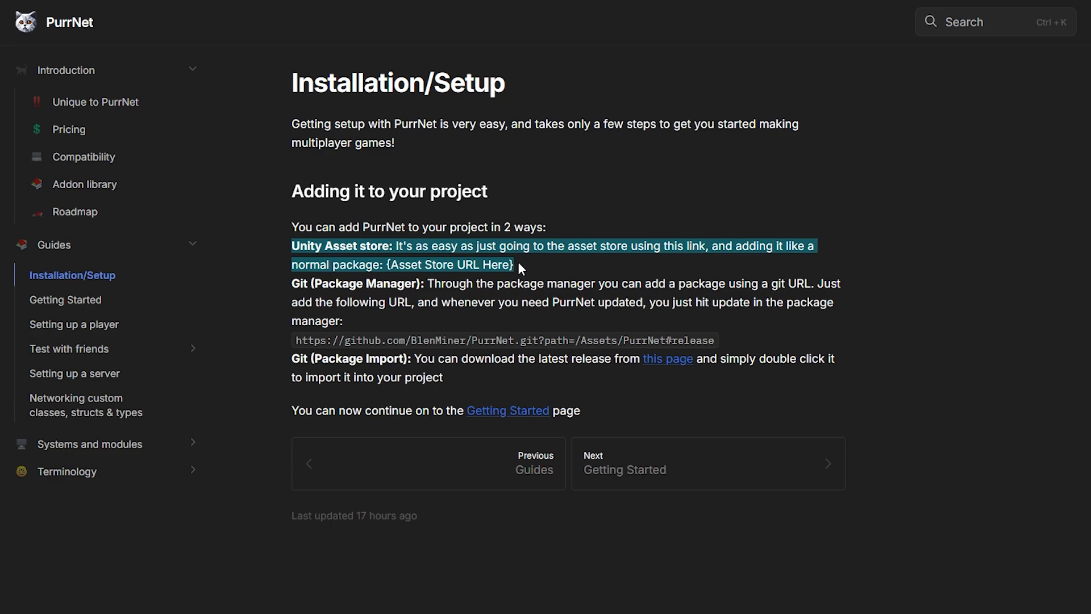
Review the Git and Unity Asset Store install options on the PurrNet docs page
{"action": "left_click", "coordinate": [522, 269]}
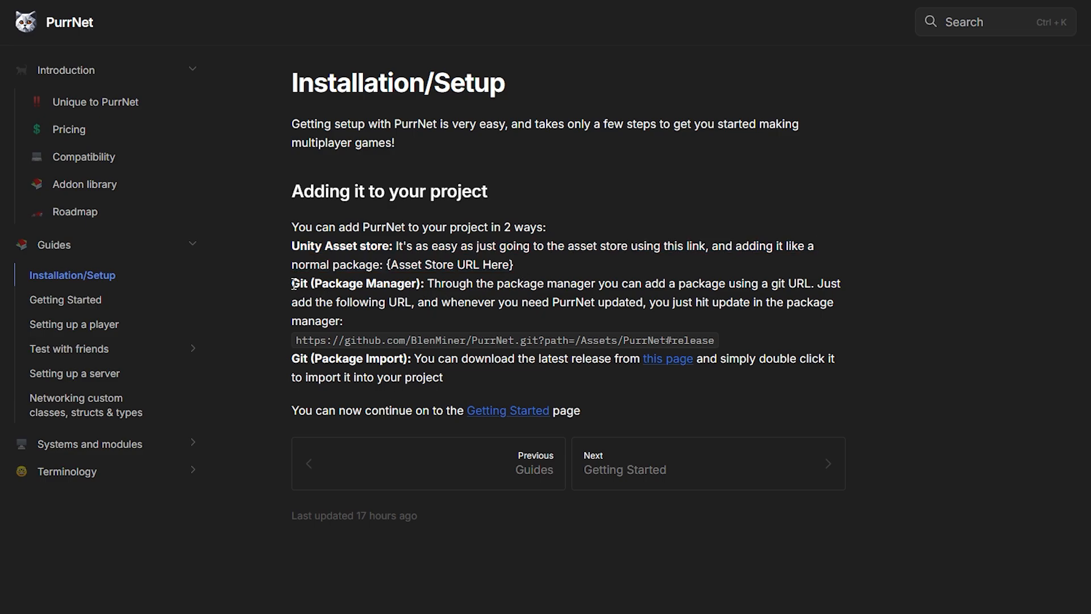
{"action": "double_click", "coordinate": [300, 284]}
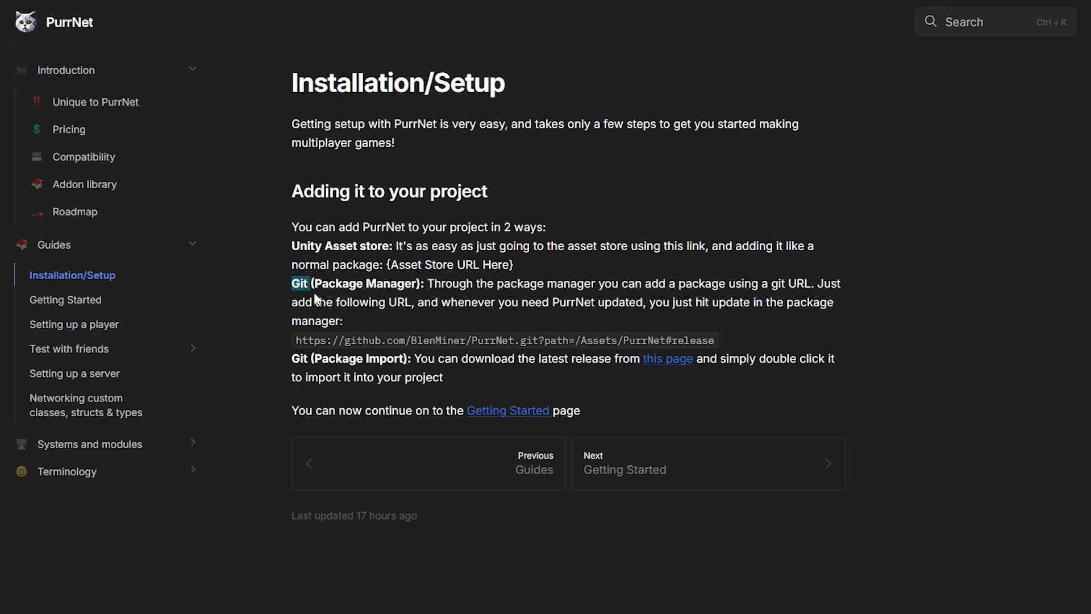
{"action": "left_click_drag", "start_coordinate": [292, 245], "coordinate": [514, 264]}
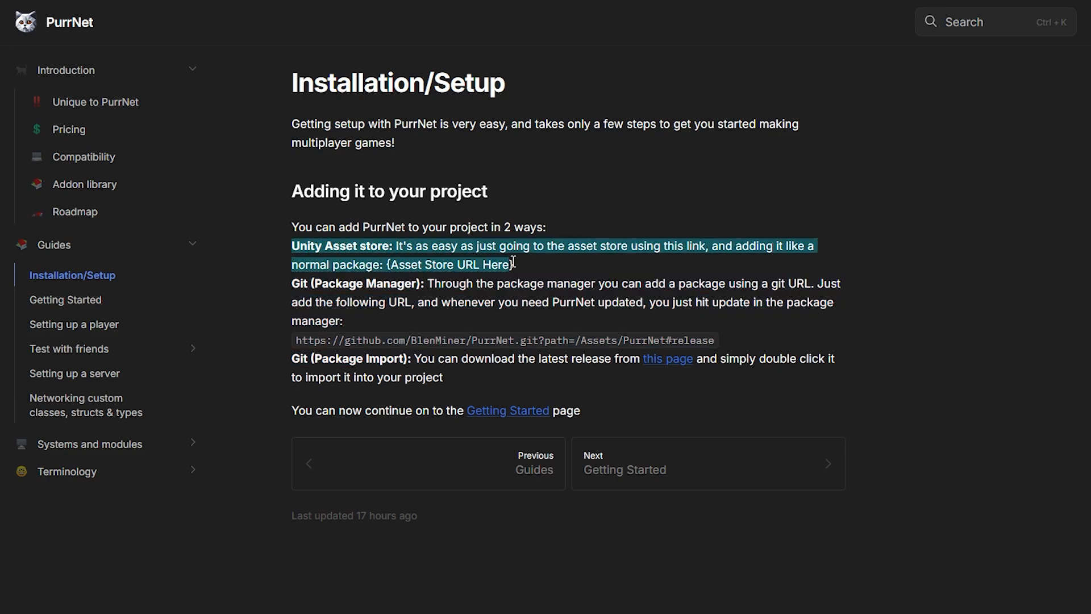
{"action": "left_click", "coordinate": [529, 271]}
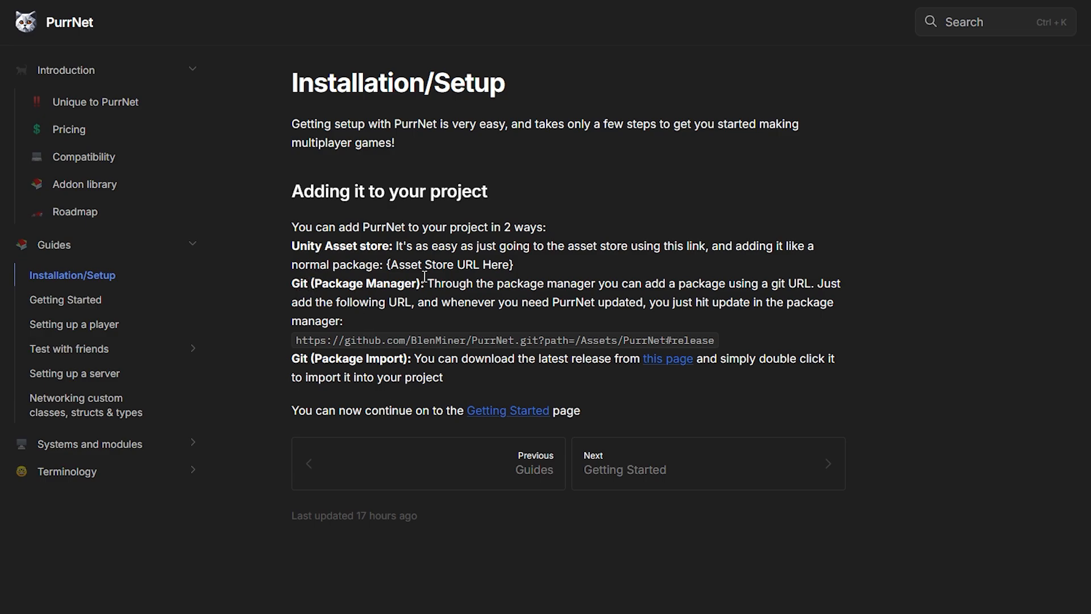
{"action": "mouse_move", "coordinate": [356, 332]}
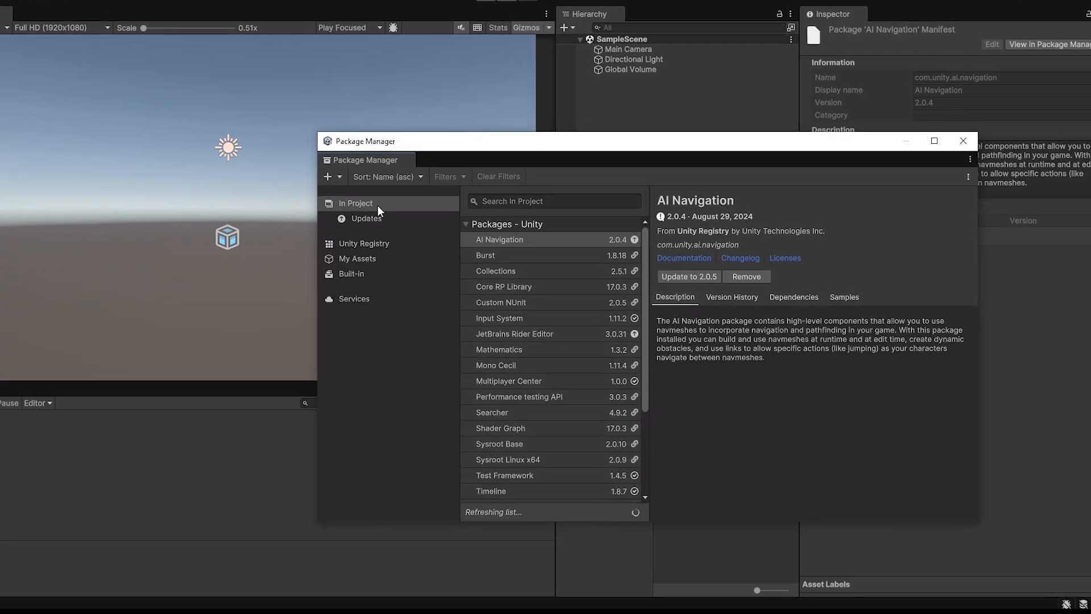
{"action": "left_click_drag", "start_coordinate": [362, 141], "coordinate": [163, 46]}
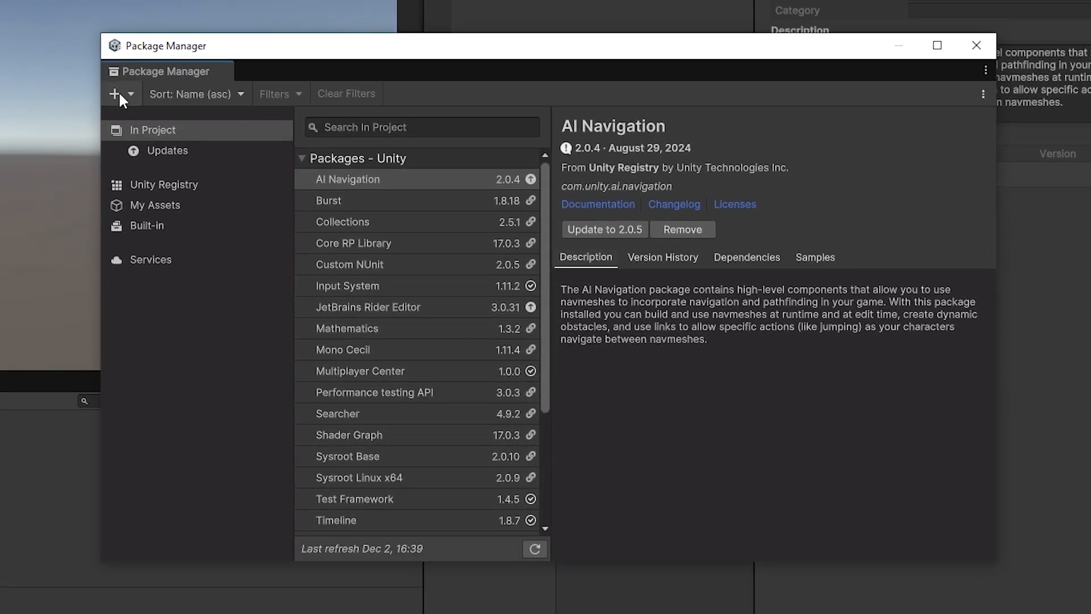
{"action": "left_click", "coordinate": [116, 93]}
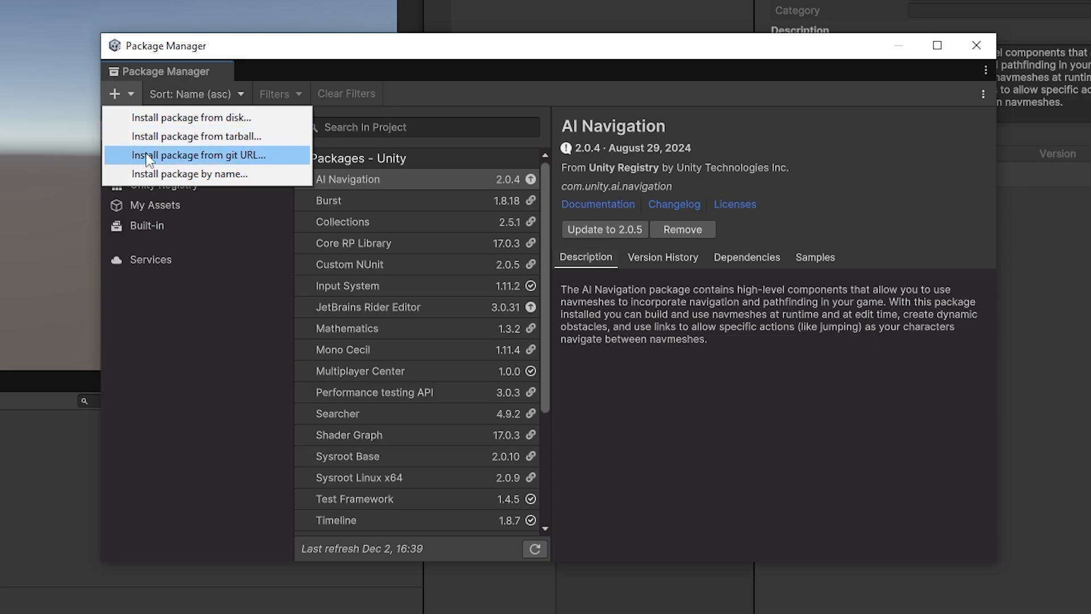
{"action": "left_click", "coordinate": [200, 154]}
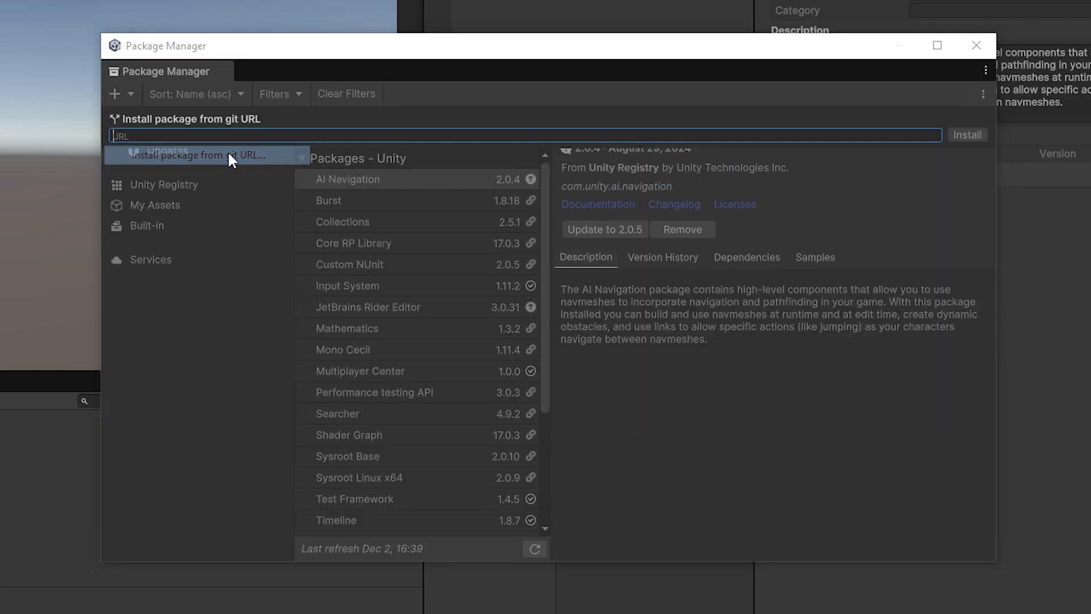
{"action": "type", "text": "https://github.com/BlenMiner/PurrNet.git?path=/Assets/PurrNet#release"}
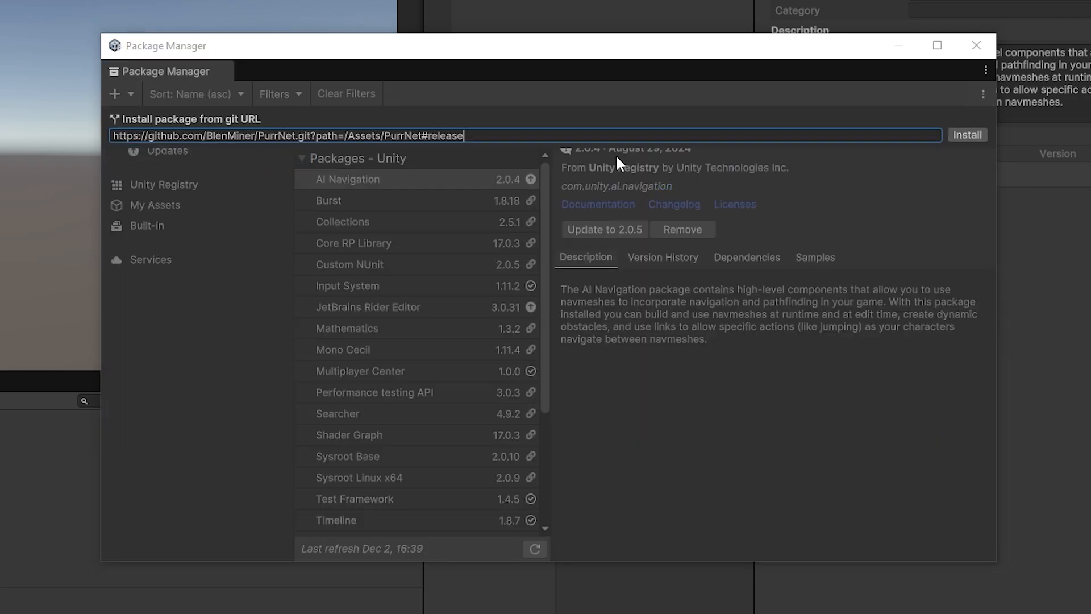
{"action": "left_click", "coordinate": [967, 134]}
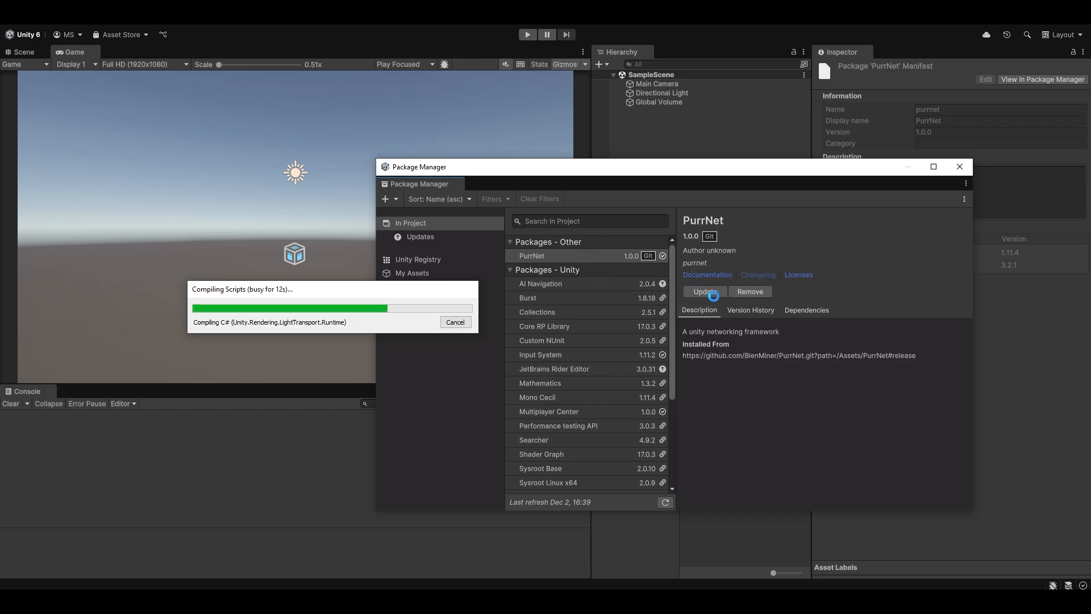
Search 'networkmana' in Add Component to confirm PurrNet's Network Manager is available
{"action": "left_click", "coordinate": [959, 166]}
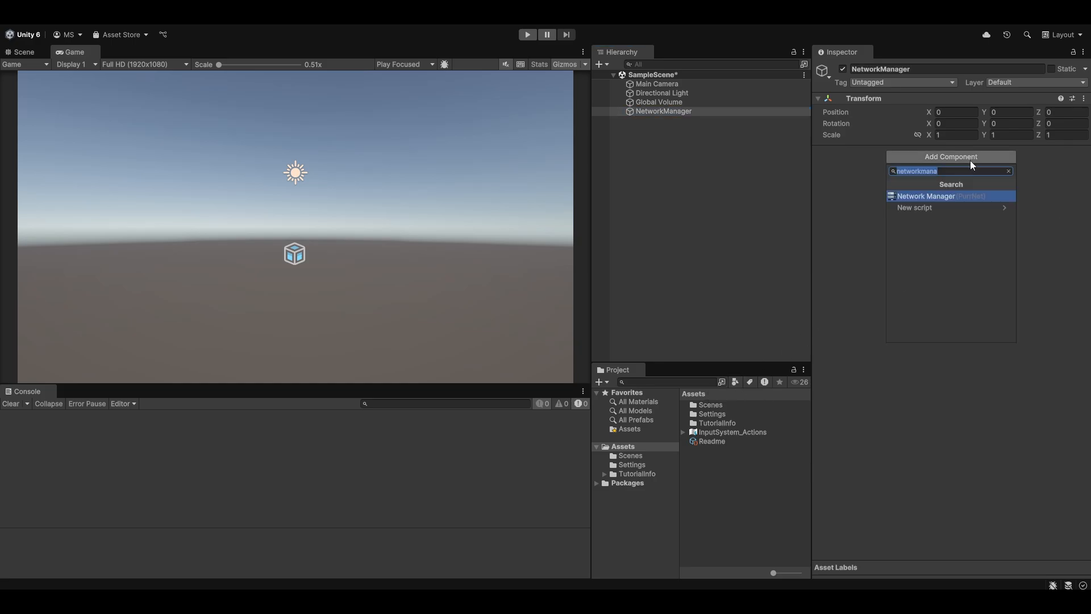
{"action": "left_click", "coordinate": [1008, 171]}
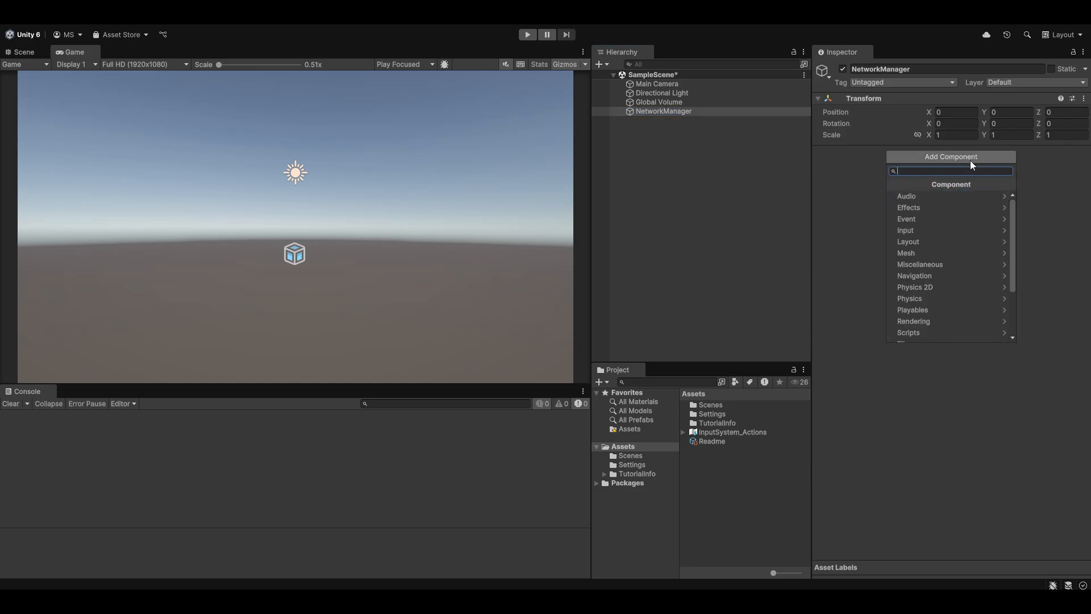
{"action": "type", "text": "networkmana"}
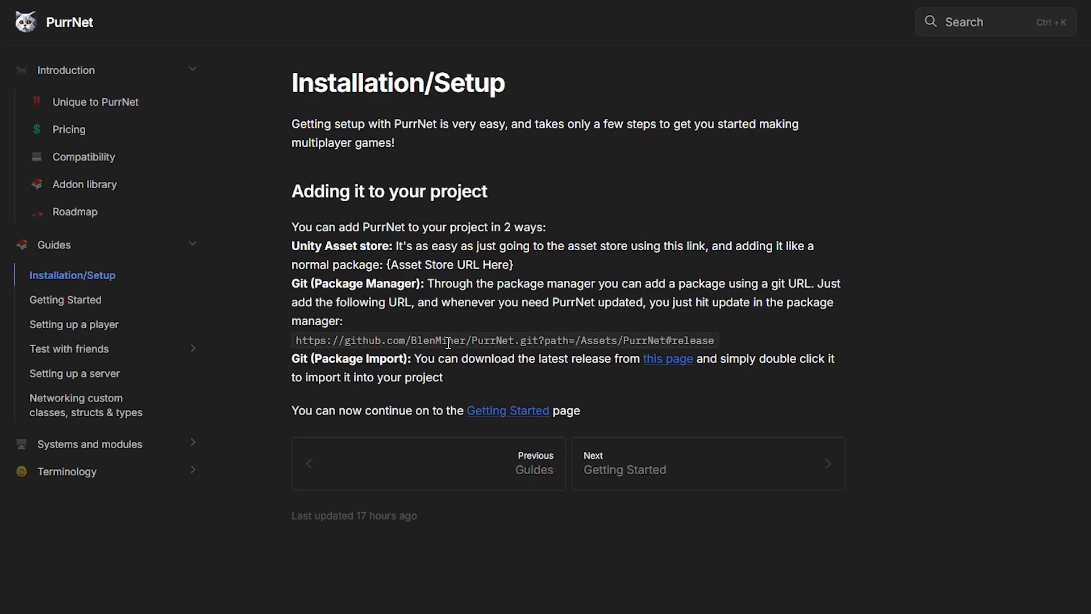
{"action": "mouse_move", "coordinate": [677, 368]}
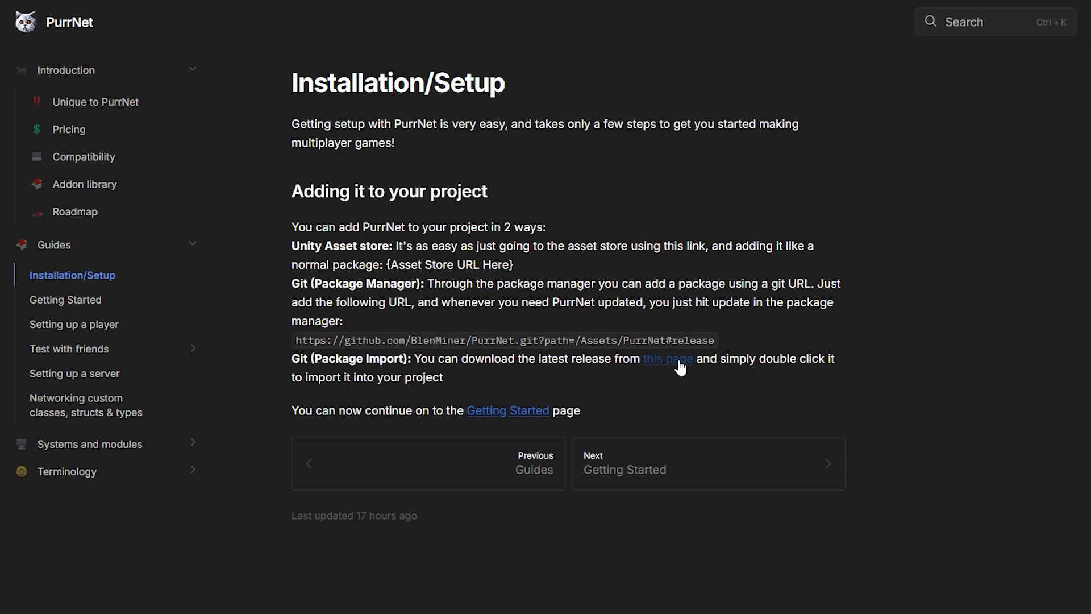
{"action": "mouse_move", "coordinate": [660, 371]}
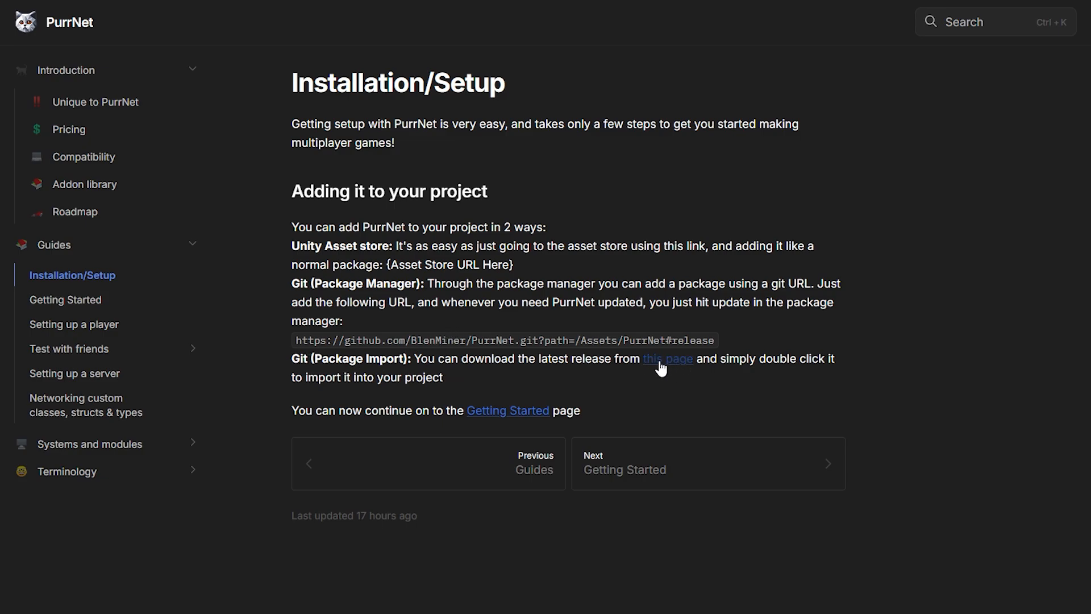
Follow the 'this page' link to the latest PurrNet release downloads
{"action": "left_click", "coordinate": [668, 358]}
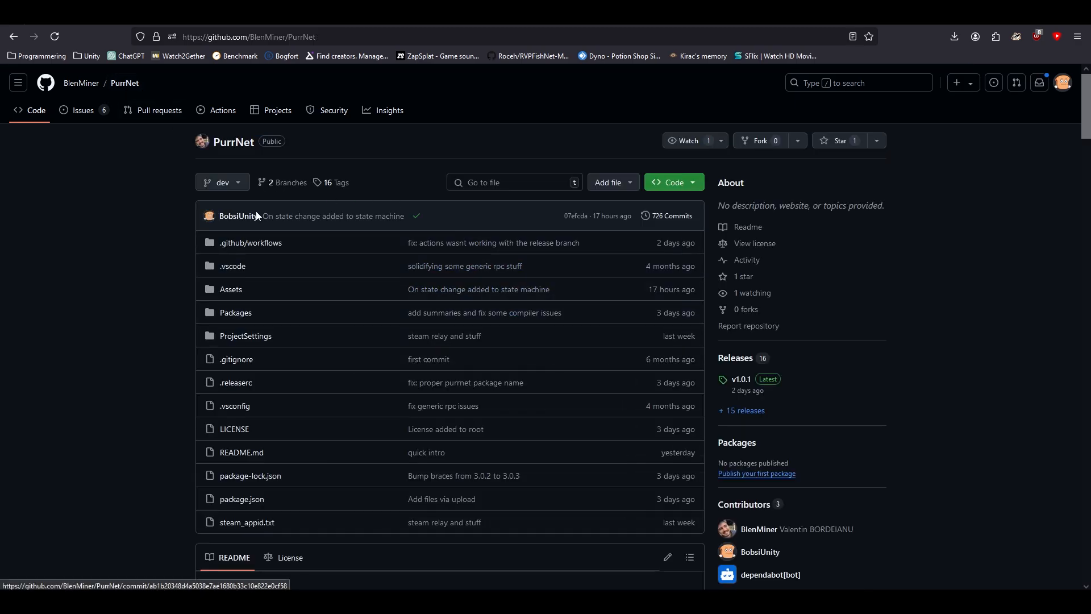
Download the PurrNet v1.0.1 package asset from its GitHub release and return to Unity's import dialog
{"action": "scroll", "scroll_direction": "down", "scroll_amount": 3}
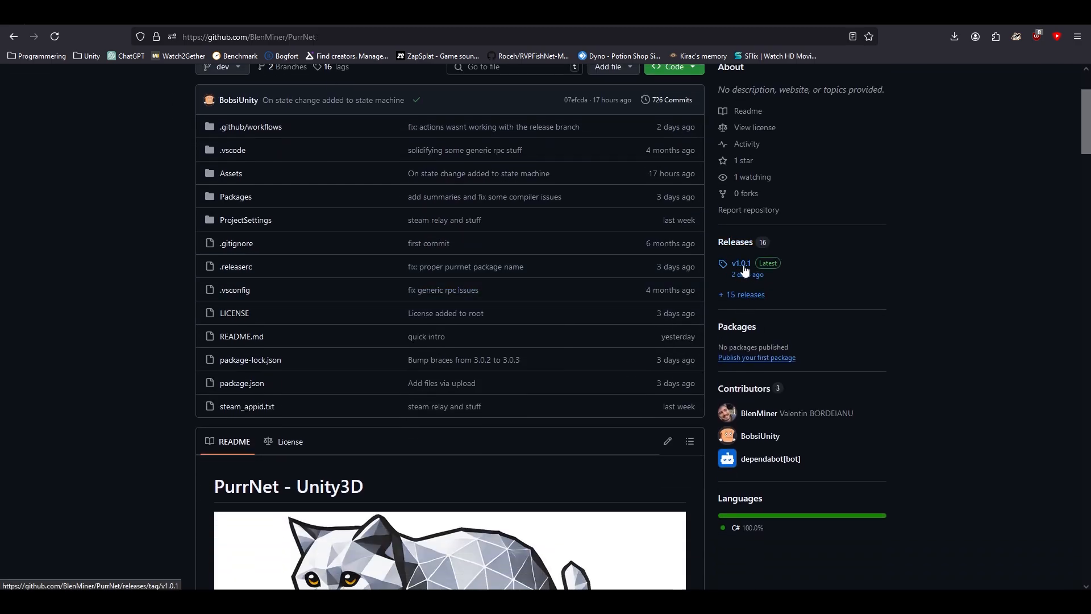
{"action": "left_click", "coordinate": [741, 263]}
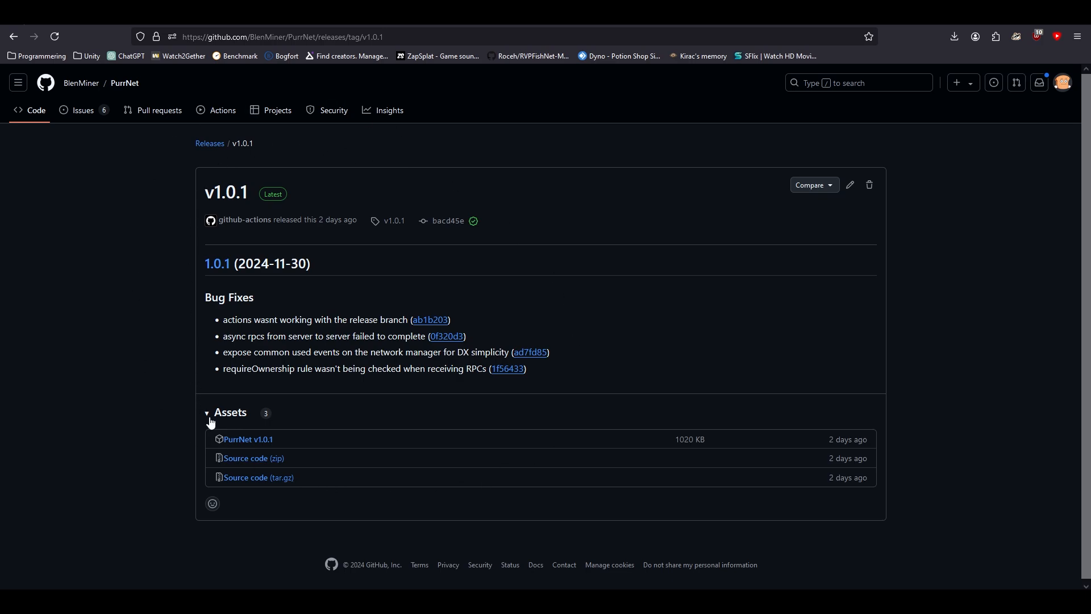
{"action": "mouse_move", "coordinate": [268, 442]}
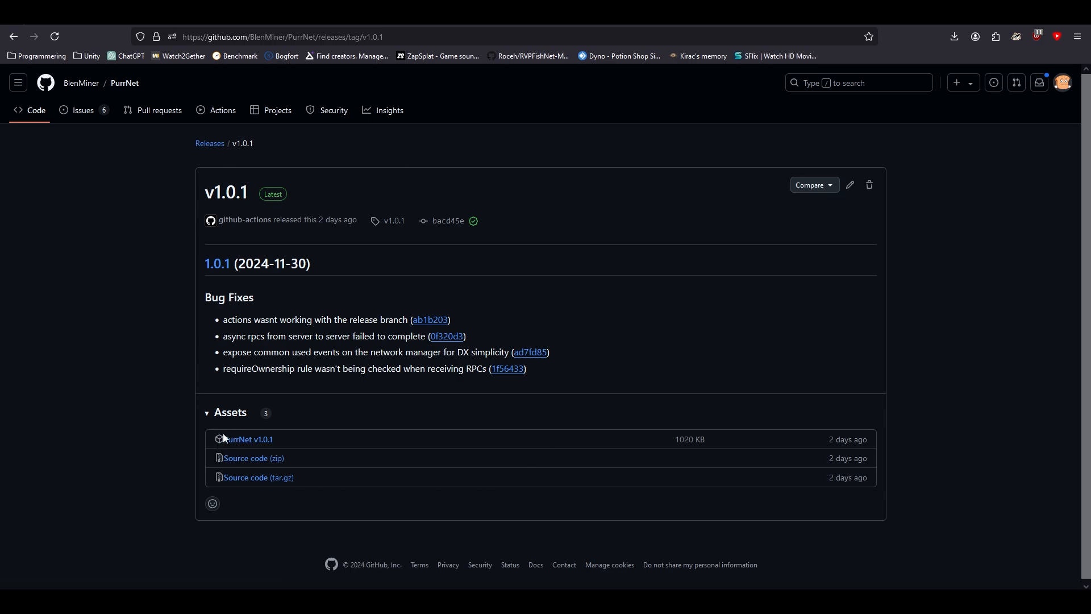
{"action": "left_click", "coordinate": [245, 439]}
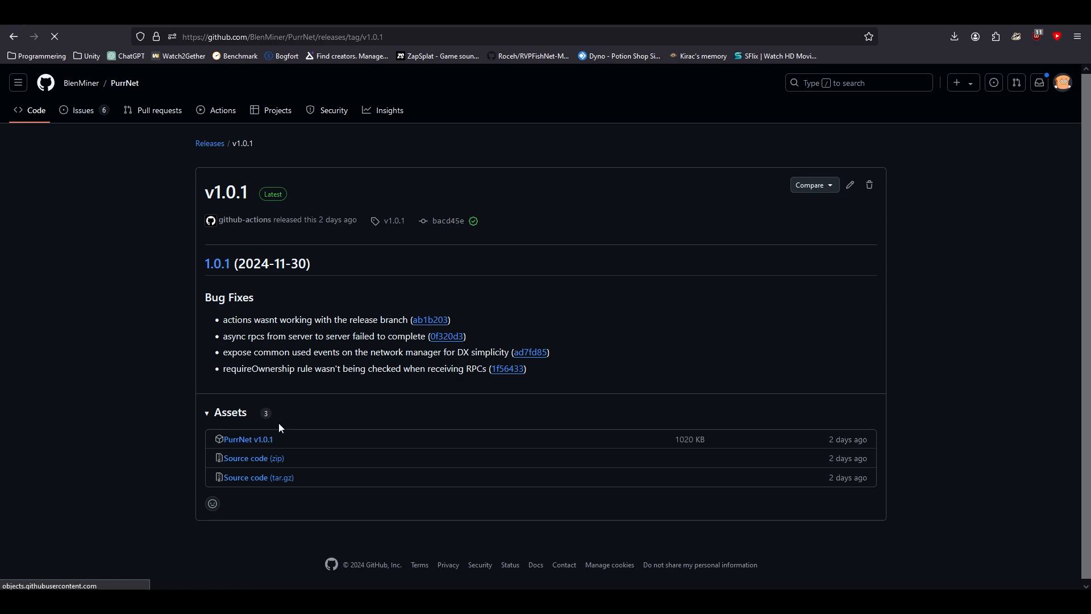
{"action": "left_click", "coordinate": [955, 35]}
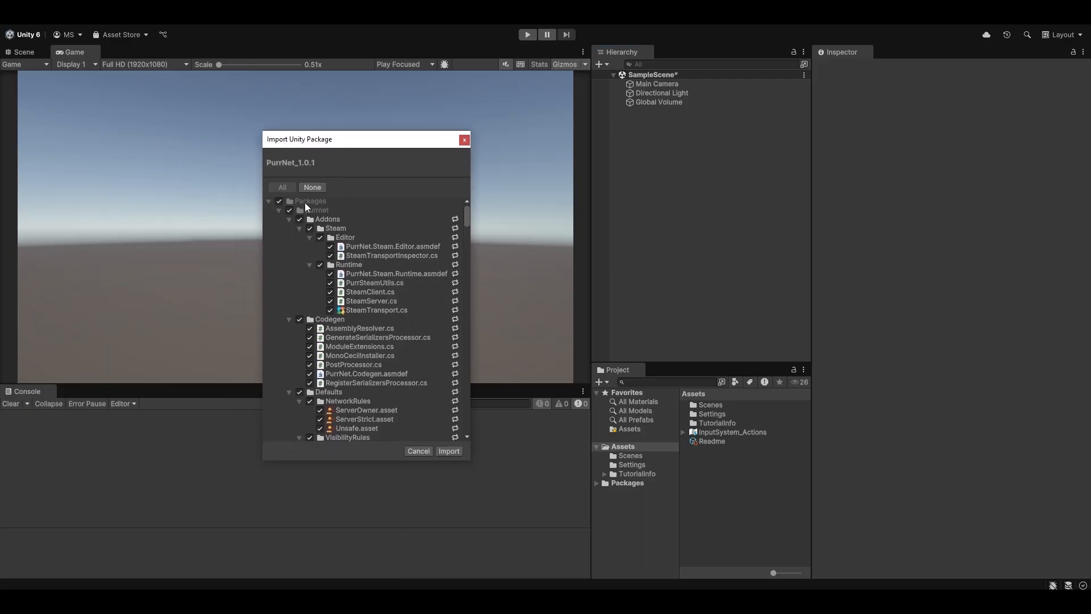
{"action": "mouse_move", "coordinate": [449, 450]}
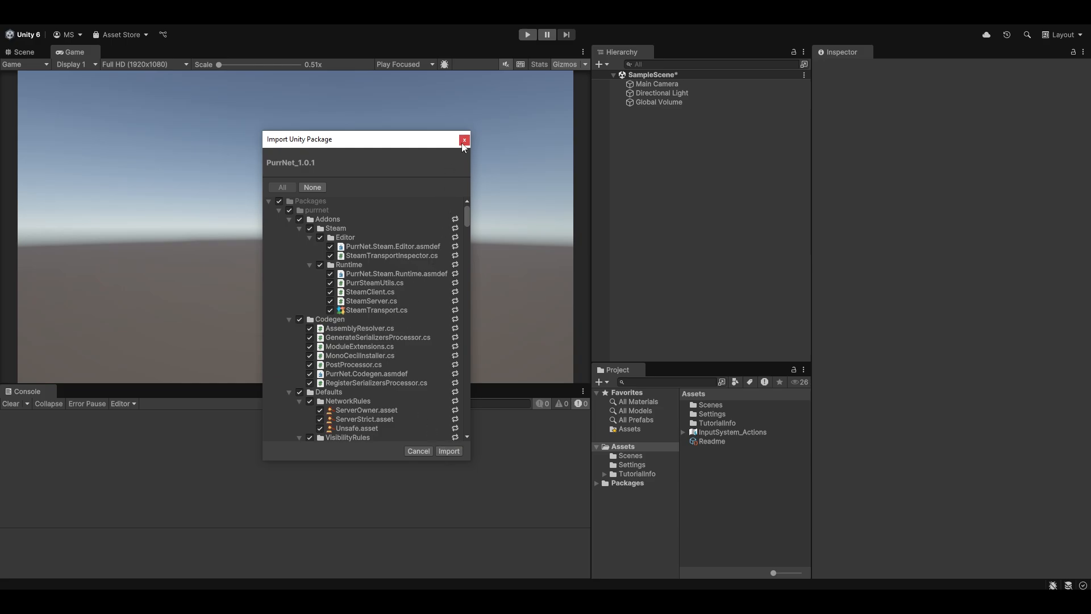
{"action": "mouse_move", "coordinate": [464, 143]}
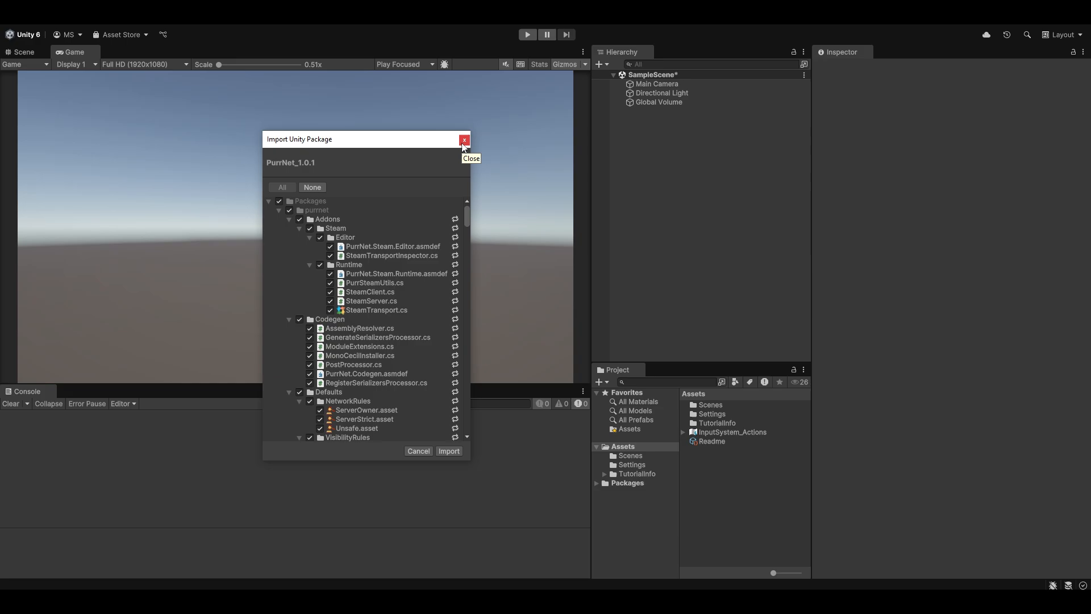
{"action": "mouse_move", "coordinate": [447, 154]}
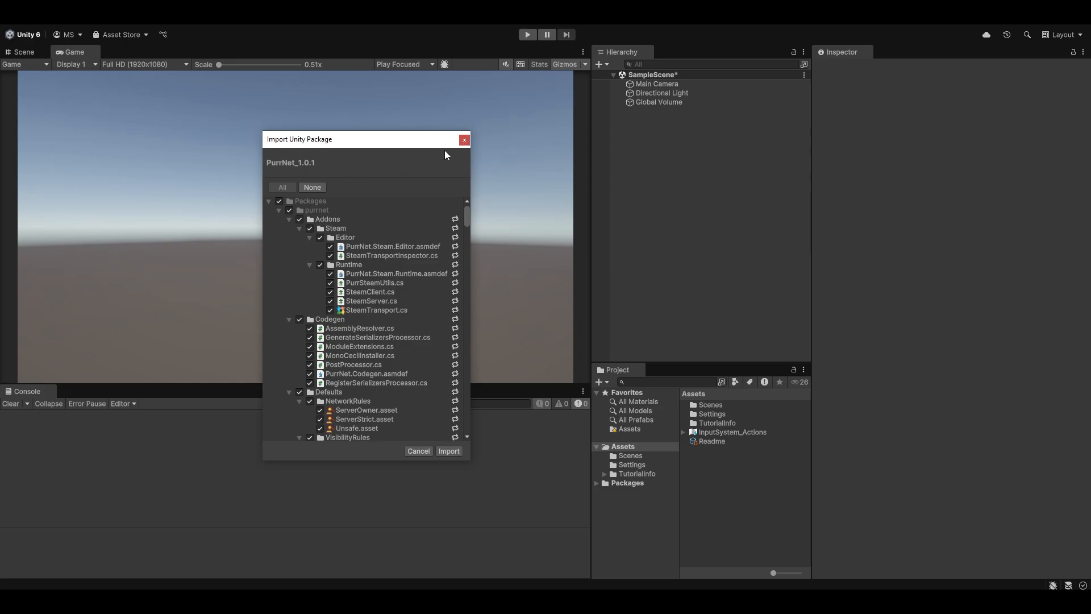
{"action": "mouse_move", "coordinate": [461, 153]}
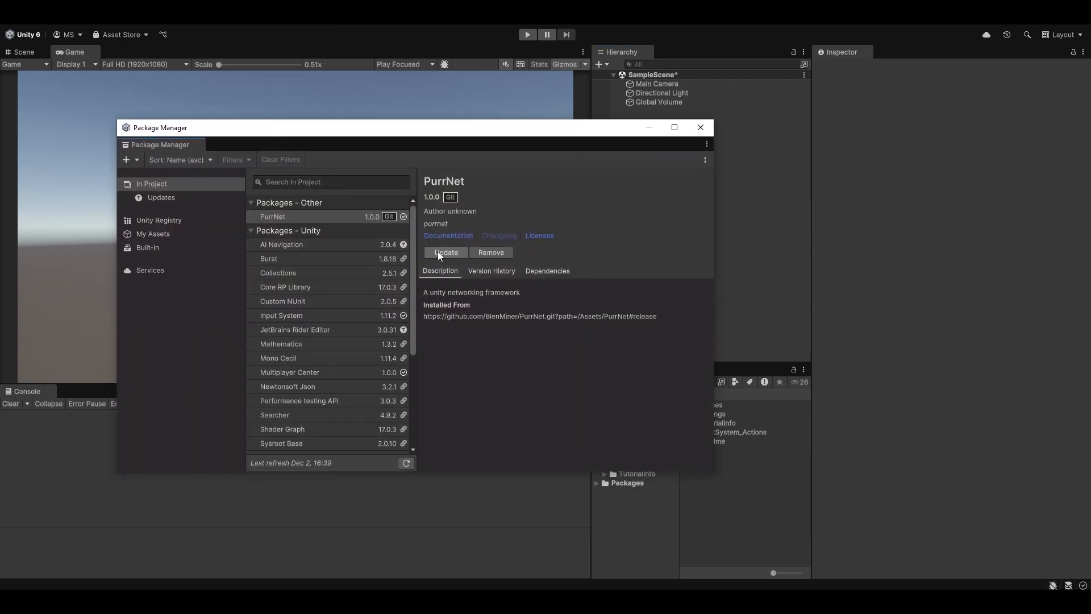
Close the Package Manager window, returning to SampleScene
{"action": "left_click", "coordinate": [700, 128]}
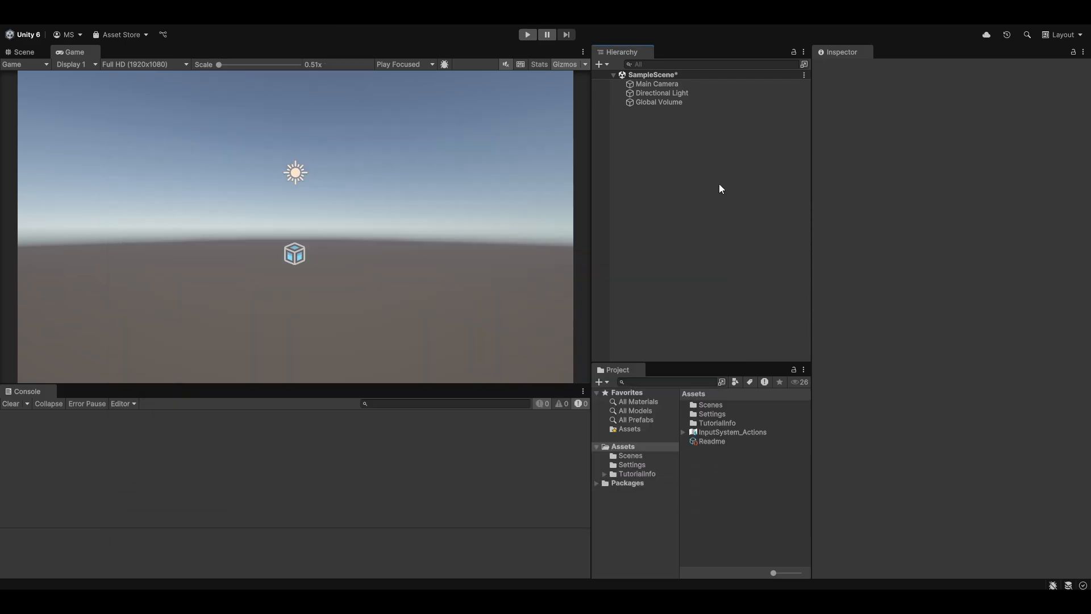